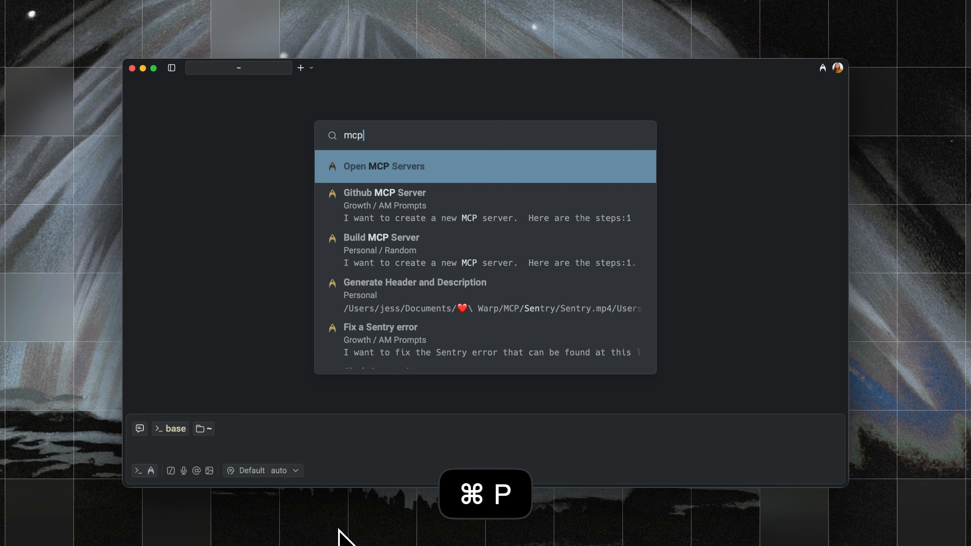
{"action": "left_click", "coordinate": [384, 167]}
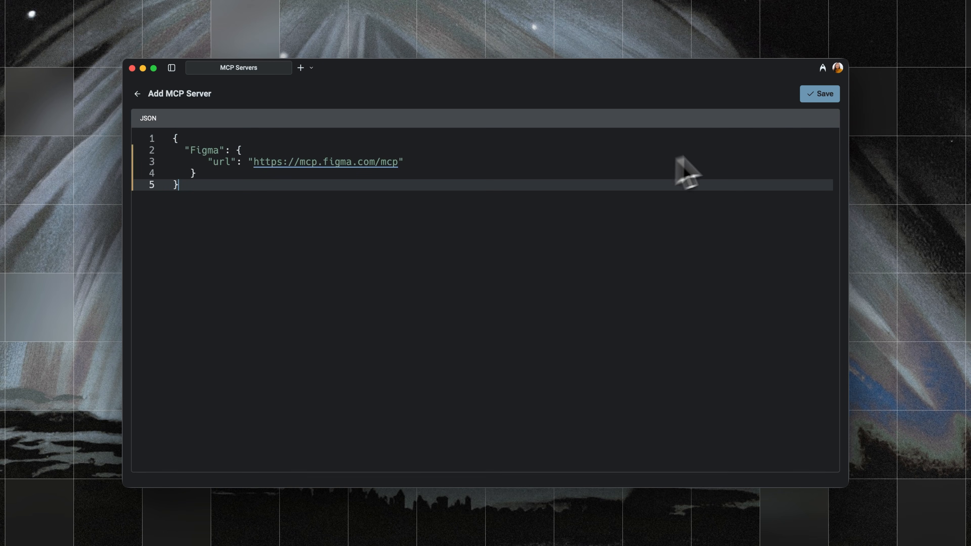
{"action": "left_click", "coordinate": [820, 94]}
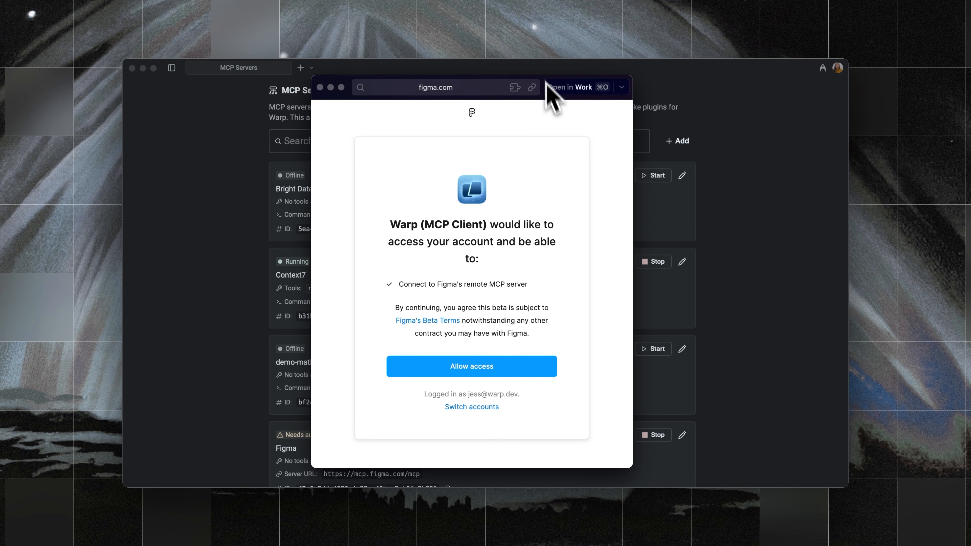
Allow Warp access to the Figma account on the OAuth page
{"action": "left_click", "coordinate": [472, 367]}
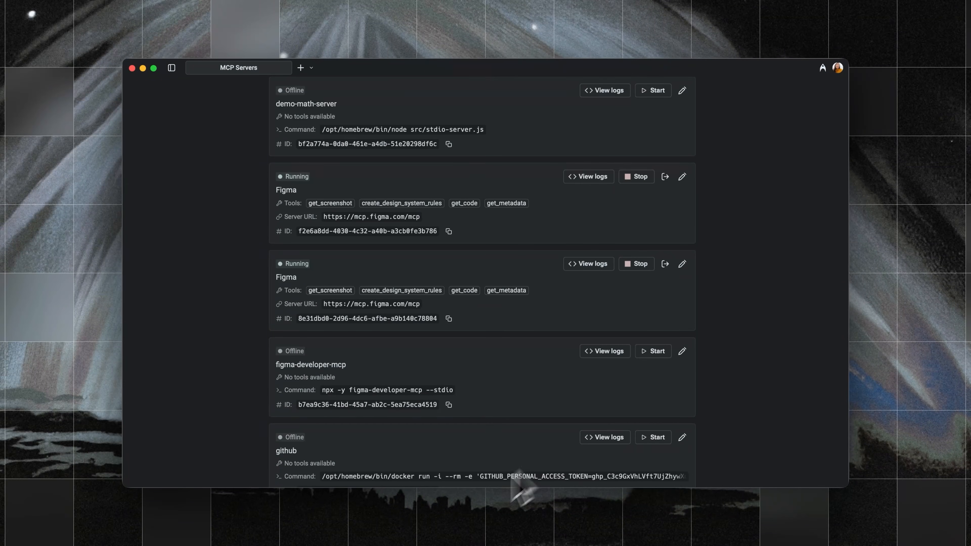
{"action": "mouse_move", "coordinate": [468, 520]}
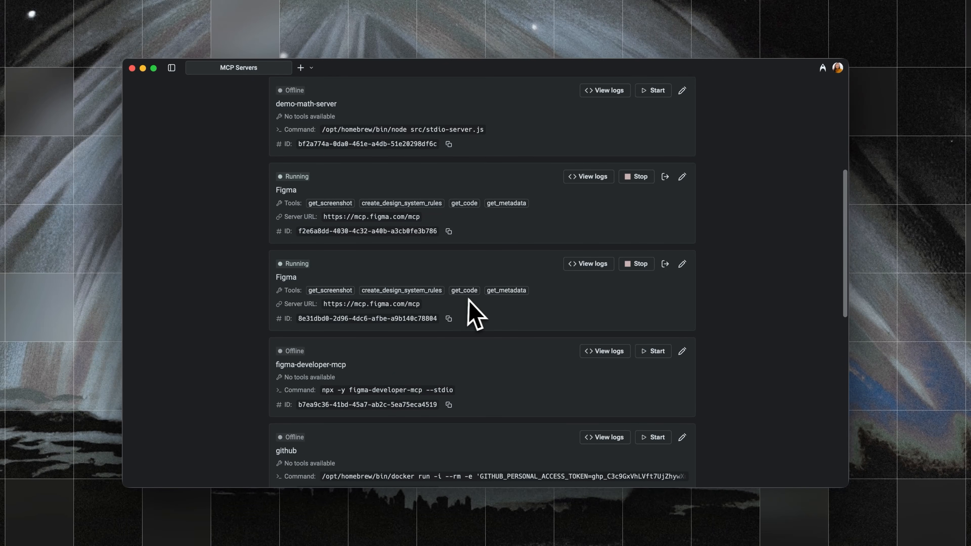
{"action": "mouse_move", "coordinate": [511, 302]}
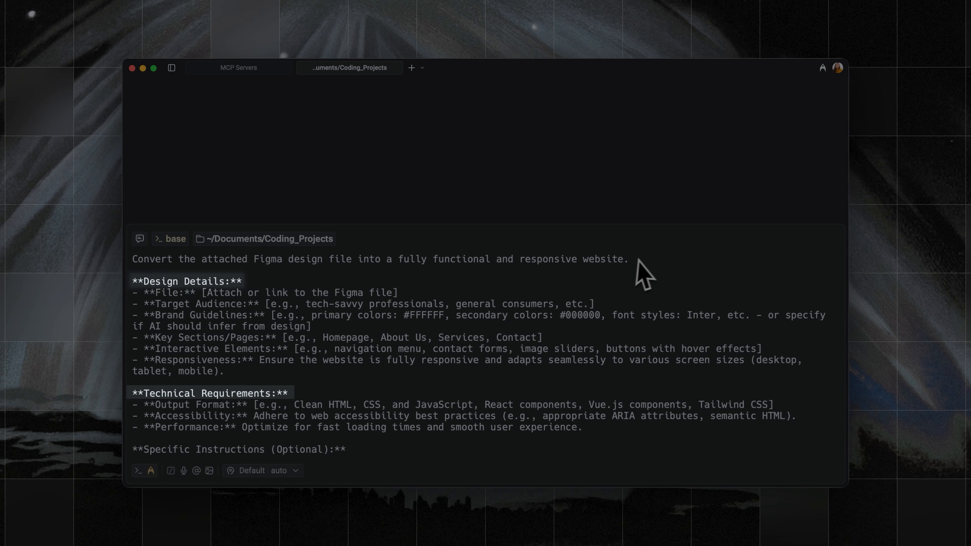
Copy a link to the selected Meesho frame for the website-conversion prompt
{"action": "scroll", "scroll_direction": "down", "scroll_amount": 3}
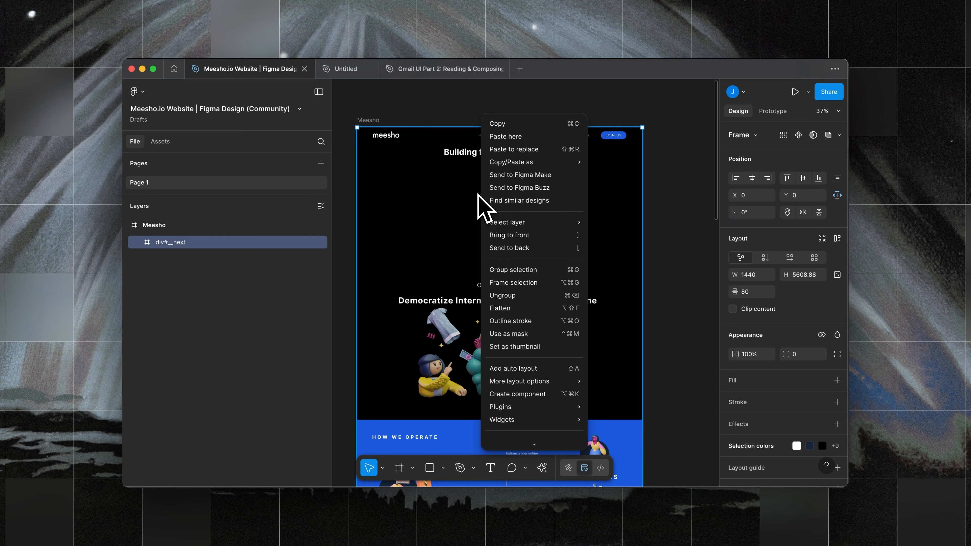
{"action": "mouse_move", "coordinate": [521, 177]}
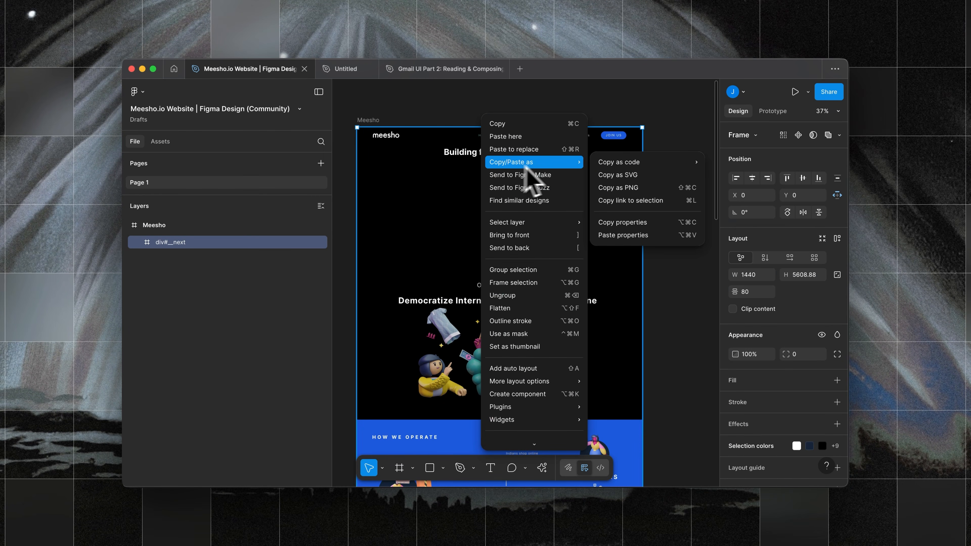
{"action": "left_click", "coordinate": [631, 201]}
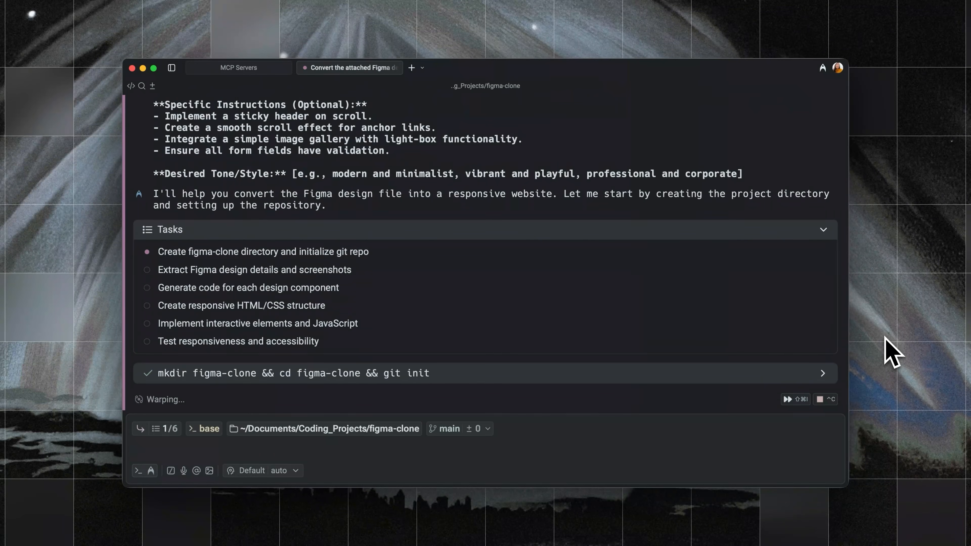
Export Kurti.png to Documents and send the agent a note that assets were added
{"action": "scroll", "scroll_direction": "down", "scroll_amount": 3}
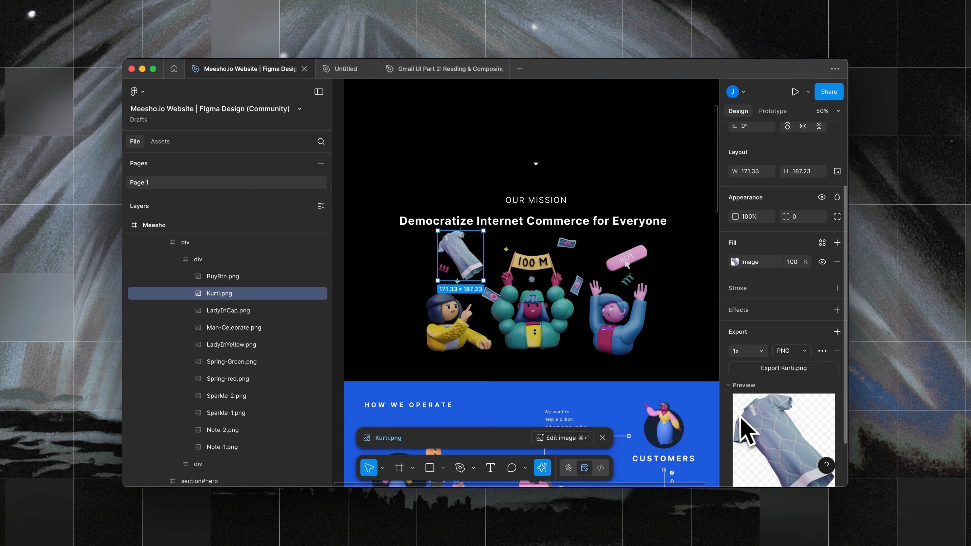
{"action": "left_click", "coordinate": [784, 368]}
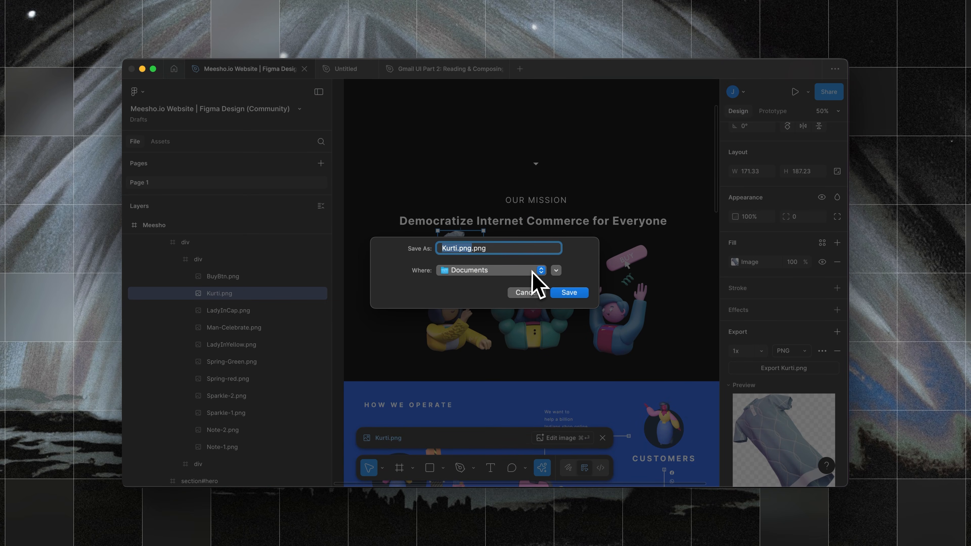
{"action": "left_click", "coordinate": [556, 270]}
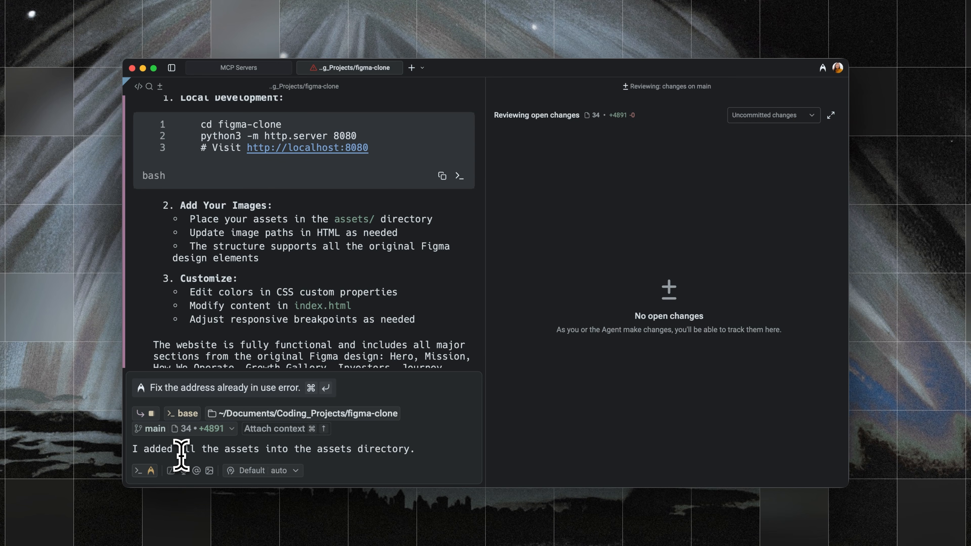
{"action": "key", "text": "Enter"}
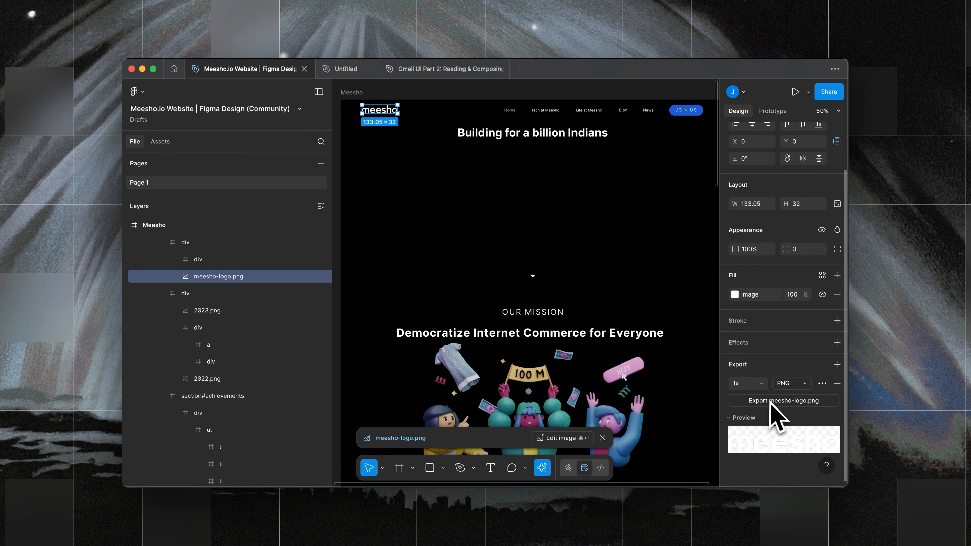
Export the meesho-logo.png layer as a PNG
{"action": "left_click", "coordinate": [784, 400]}
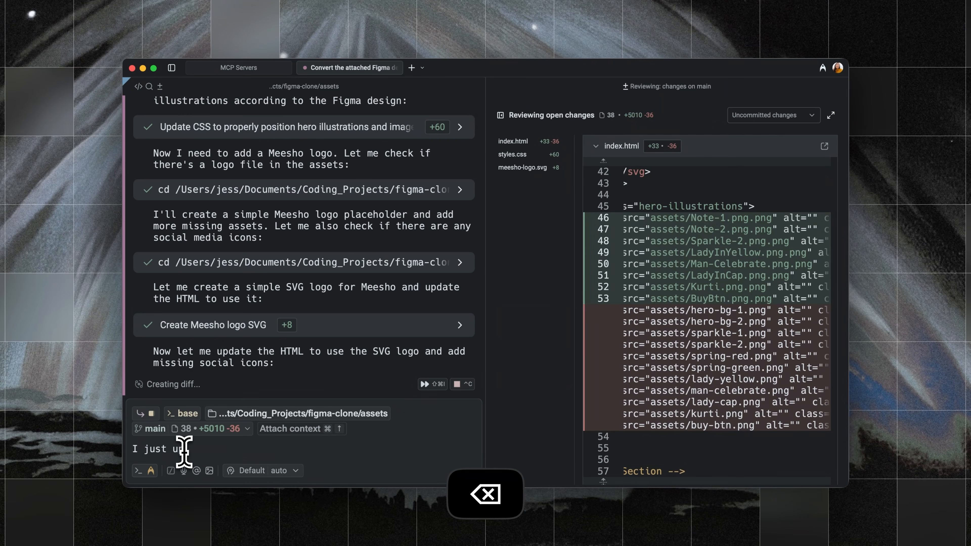
Fix typos while writing a follow-up message to the agent
{"action": "key", "text": "Enter"}
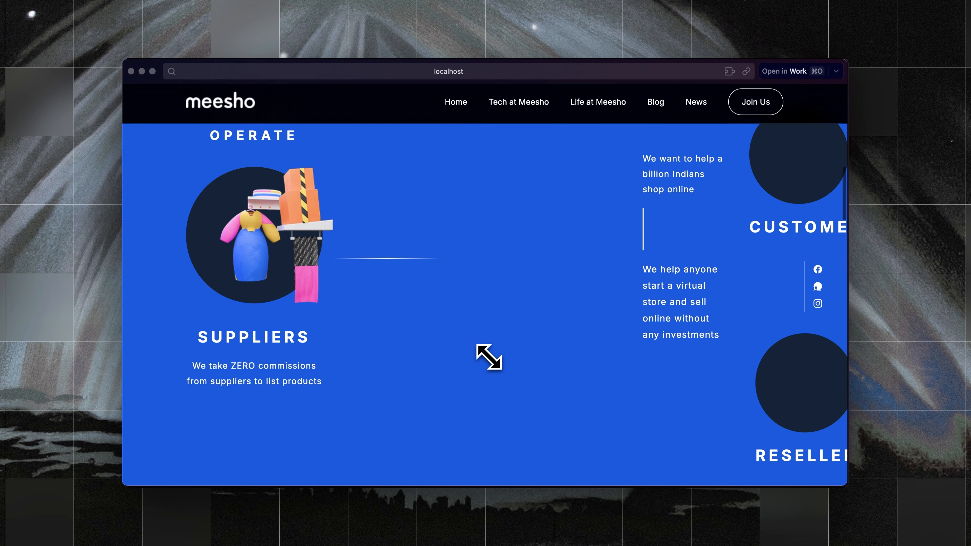
Scroll down the localhost Meesho site through investor logos, journey timeline and footer
{"action": "scroll", "scroll_direction": "down", "scroll_amount": 3}
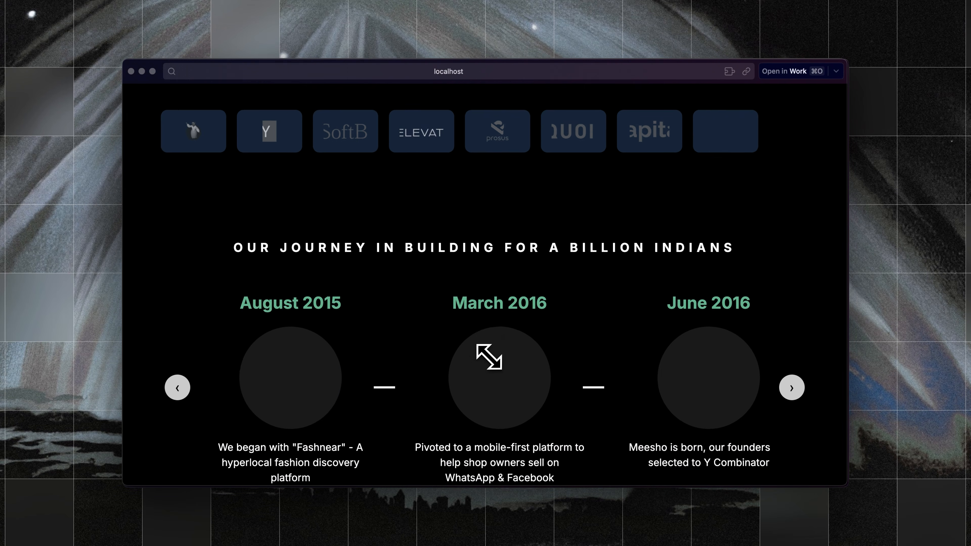
{"action": "scroll", "scroll_direction": "down", "scroll_amount": 3}
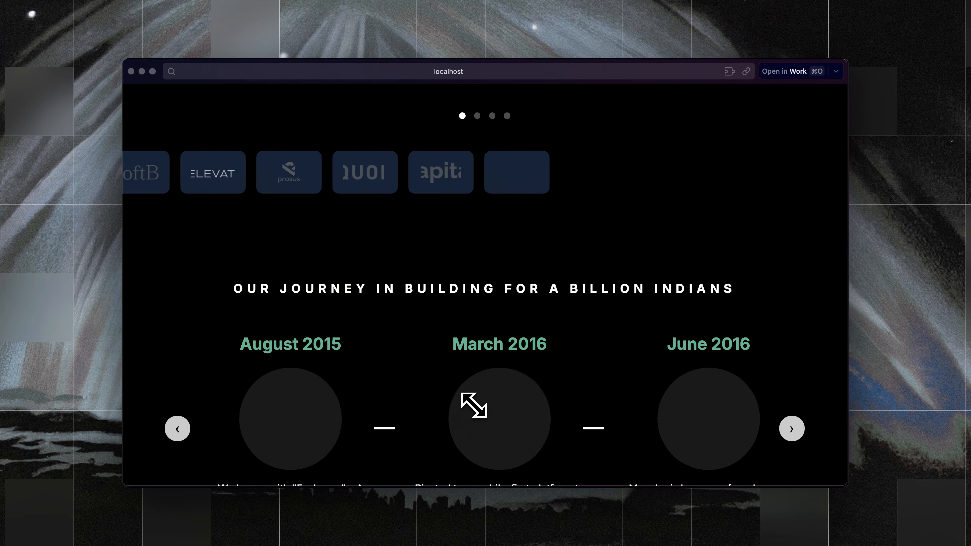
{"action": "scroll", "scroll_direction": "down", "scroll_amount": 3}
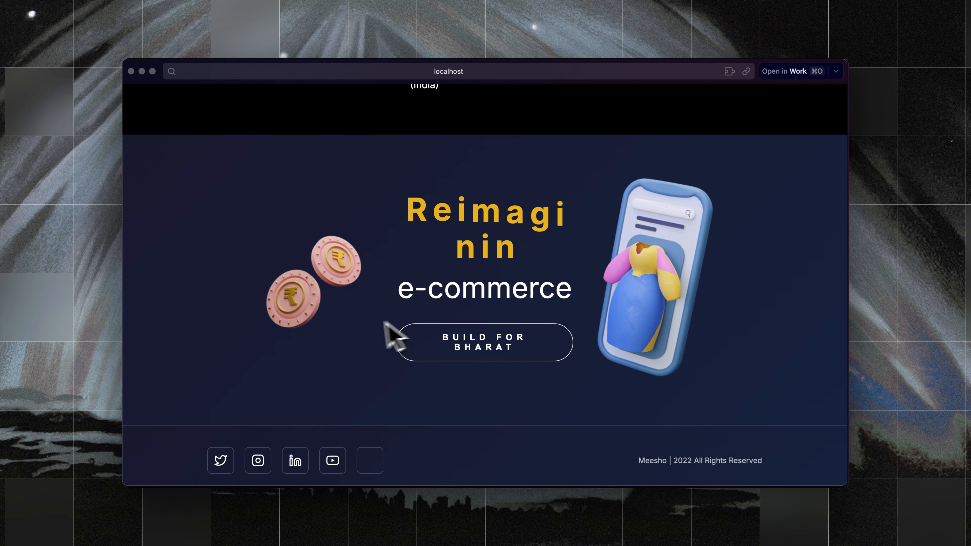